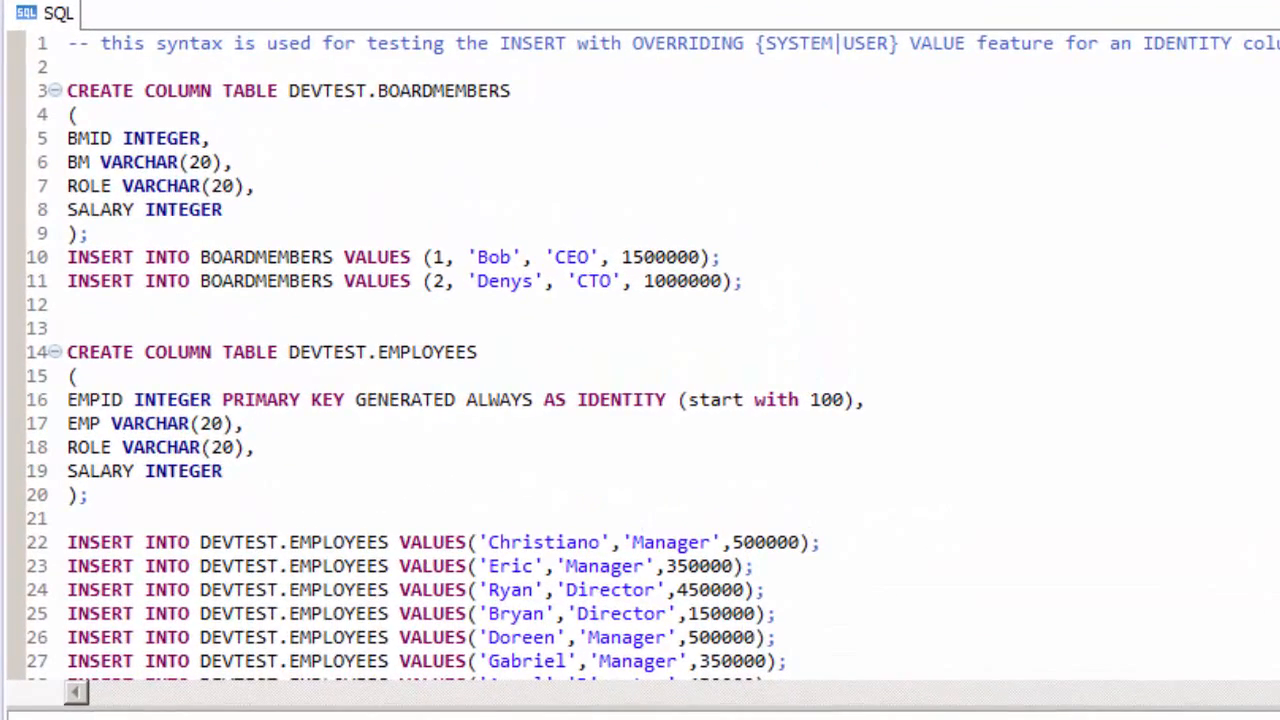
# Step: Highlight the EMPID identity clause in the EMPLOYEES table definition
pyautogui.moveTo(68, 90); pyautogui.dragTo(742, 280)
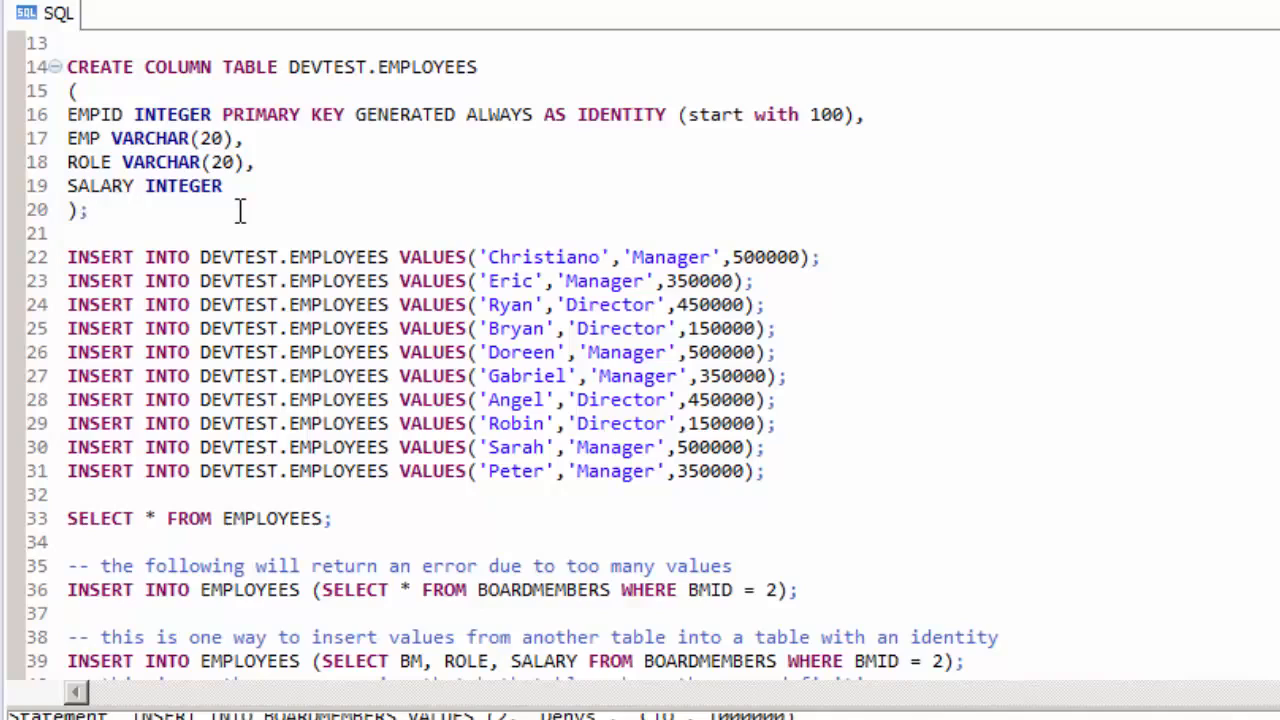
pyautogui.click(88, 210)
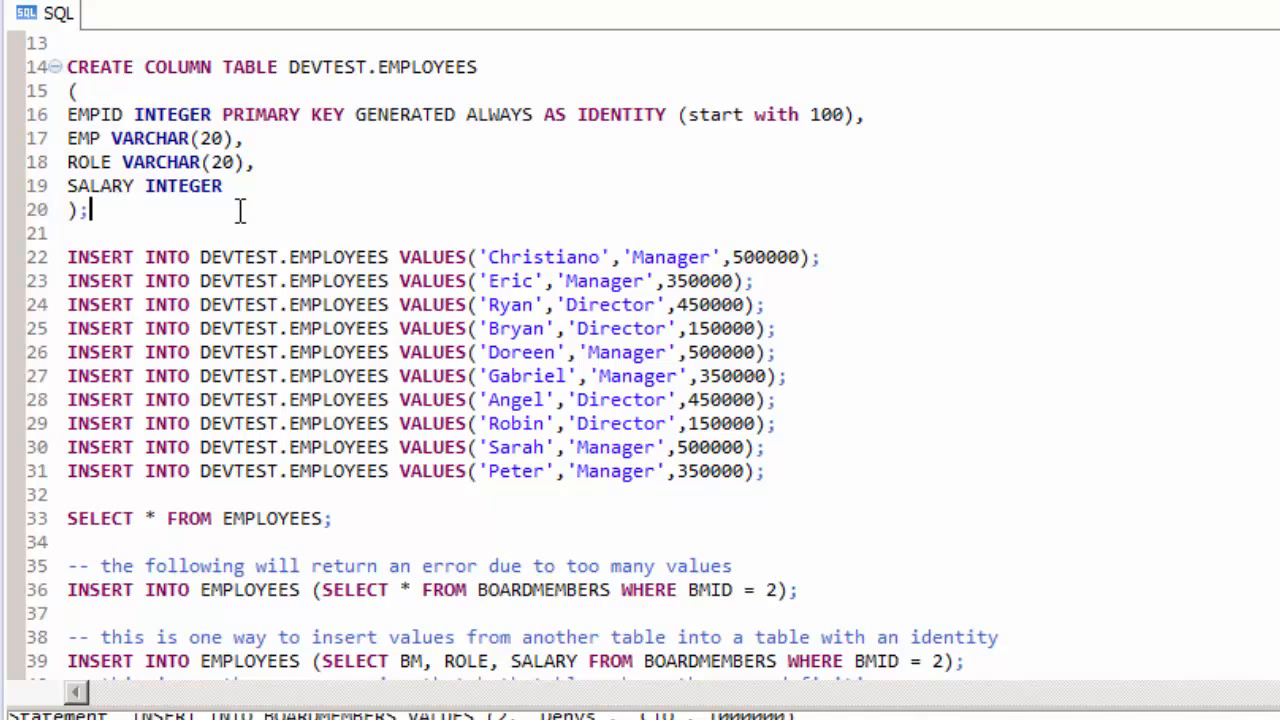
pyautogui.moveTo(220, 114); pyautogui.dragTo(856, 114)
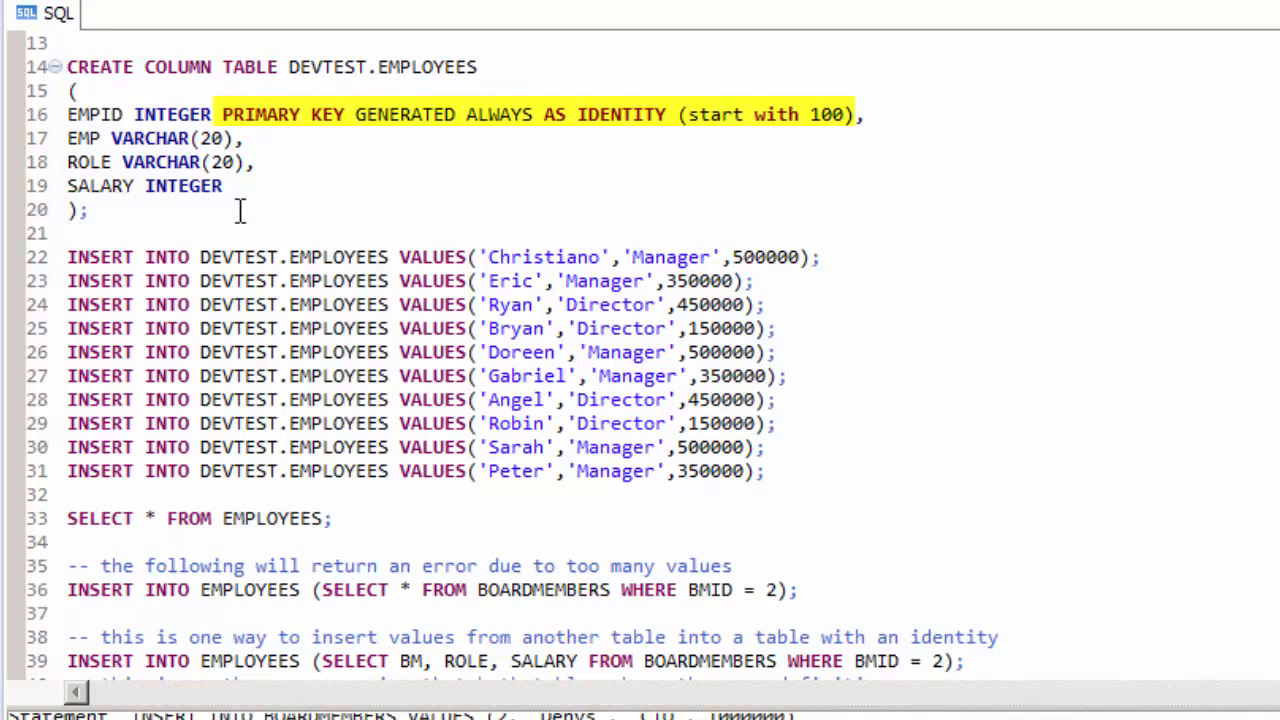
pyautogui.click(88, 210)
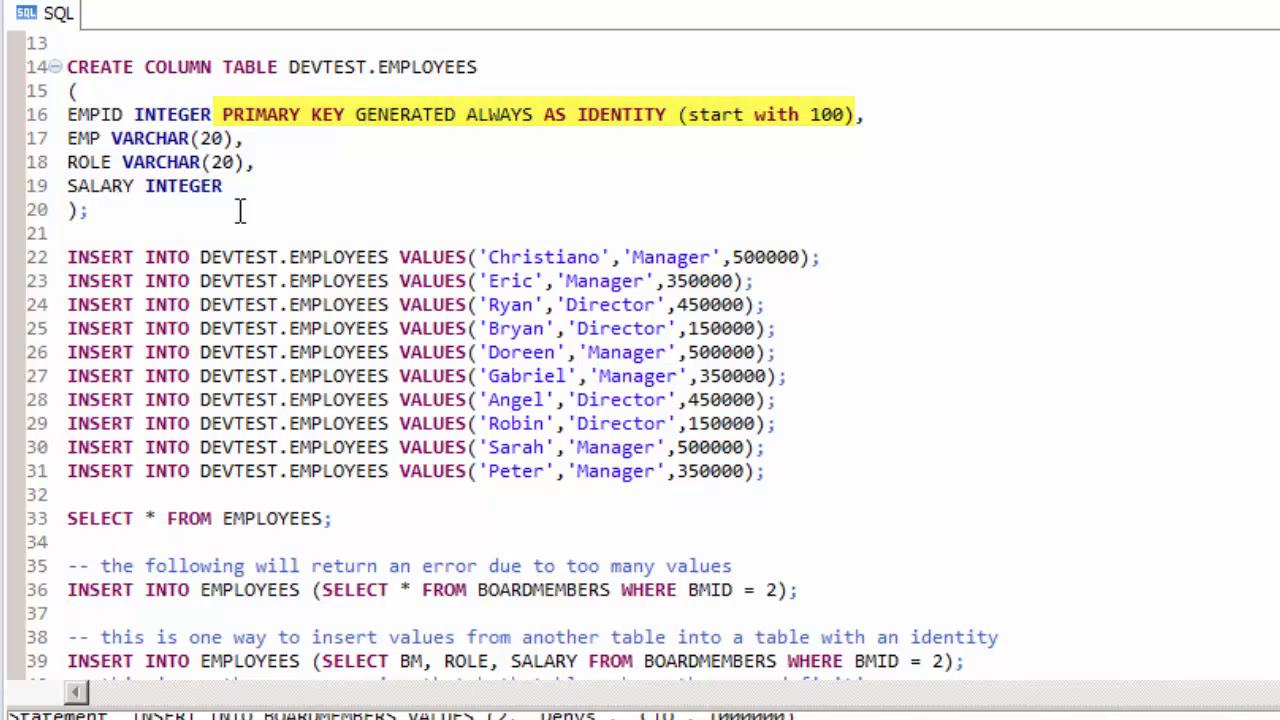
# Step: Run INSERT INTO EMPLOYEES selecting all BOARDMEMBERS columns for BMID 2, hitting the 'too many values: SALARY' error
pyautogui.moveTo(68, 68); pyautogui.dragTo(332, 518)
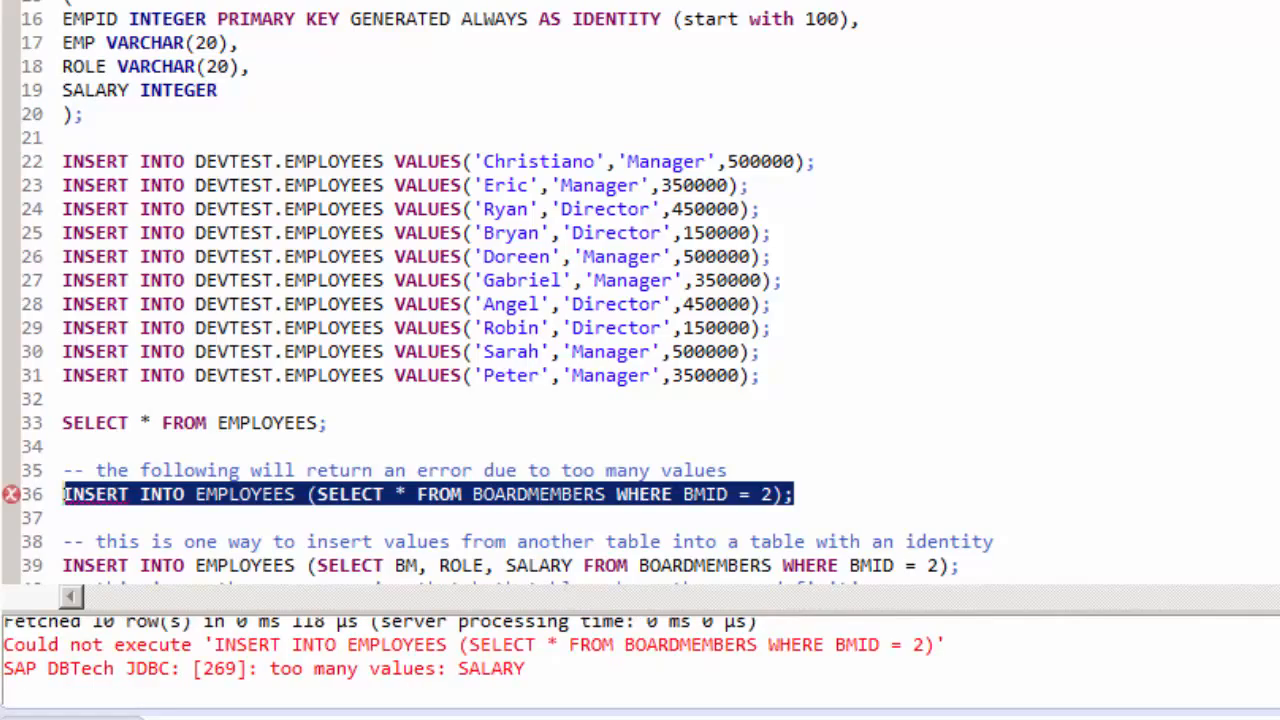
pyautogui.scroll(-3)
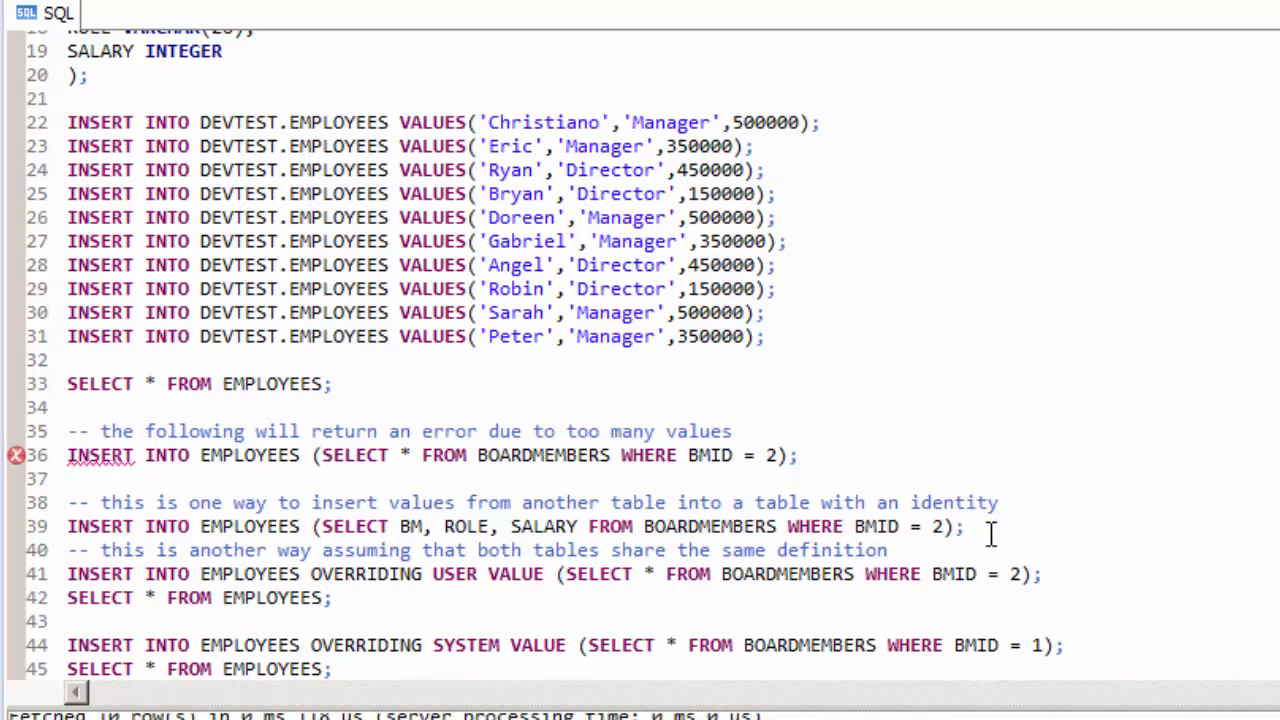
pyautogui.click(964, 528)
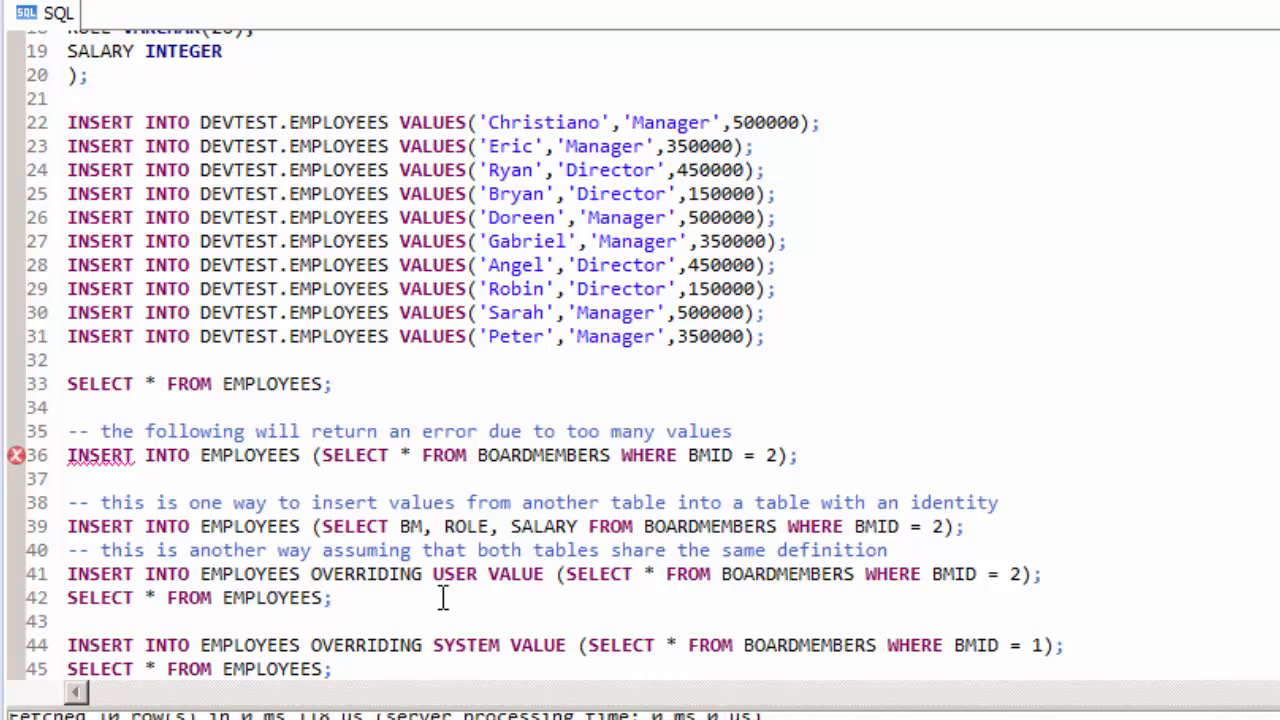
# Step: Run the INSERT ... OVERRIDING USER VALUE for board member 2 with the following EMPLOYEES query
pyautogui.moveTo(310, 572); pyautogui.dragTo(544, 572)
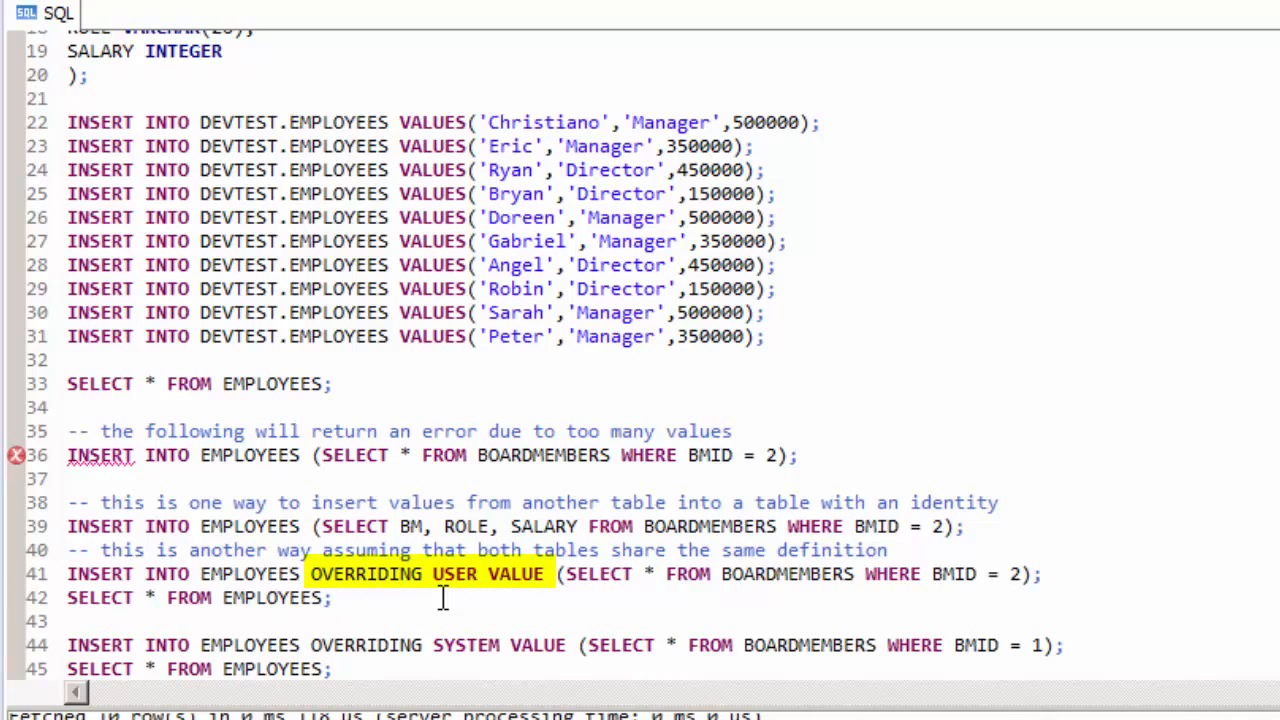
pyautogui.click(336, 596)
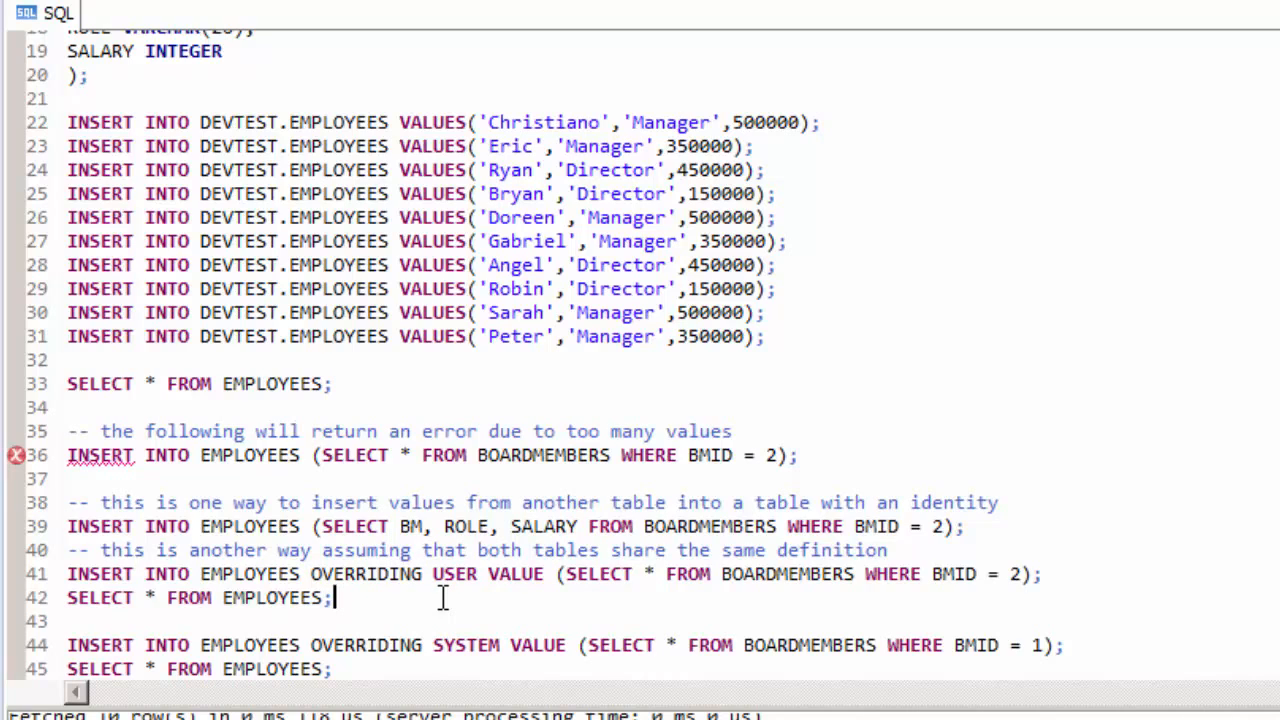
pyautogui.moveTo(68, 572); pyautogui.dragTo(332, 596)
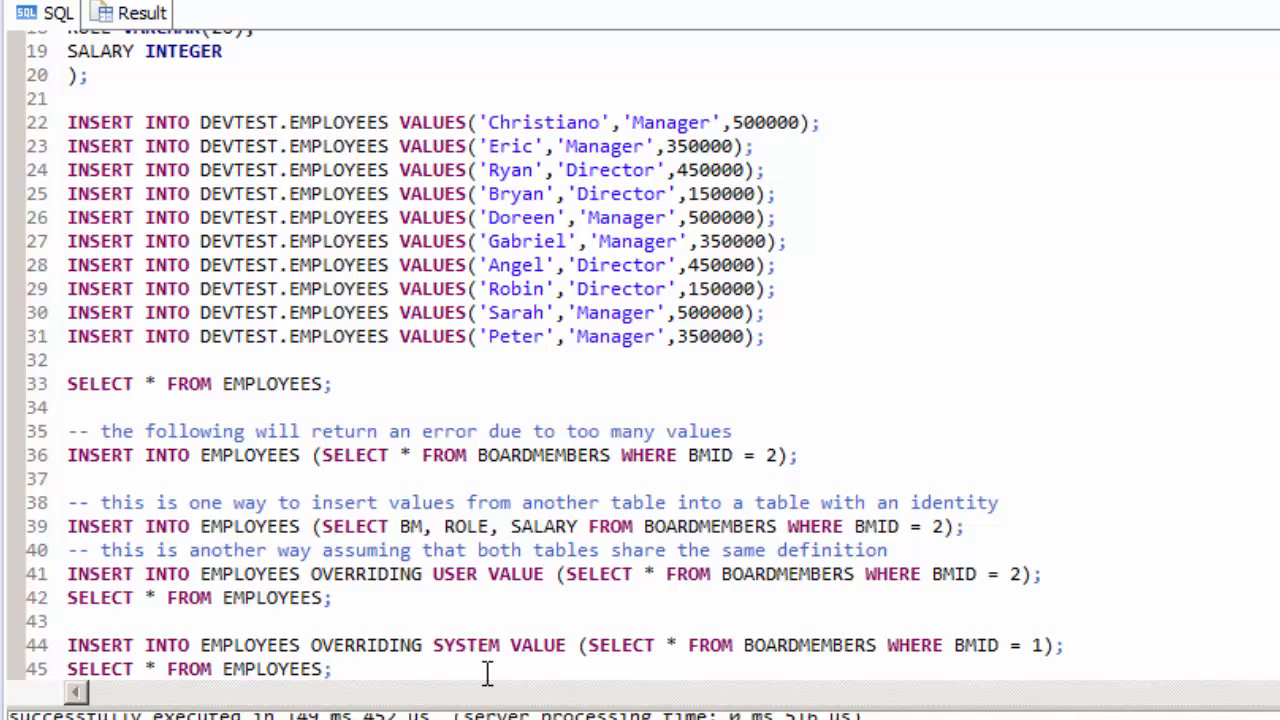
# Step: Run the INSERT ... OVERRIDING SYSTEM VALUE for board member 1 and query EMPLOYEES, listing IDs 100-110 plus Bob at EMPID 1
pyautogui.doubleClick(436, 644)
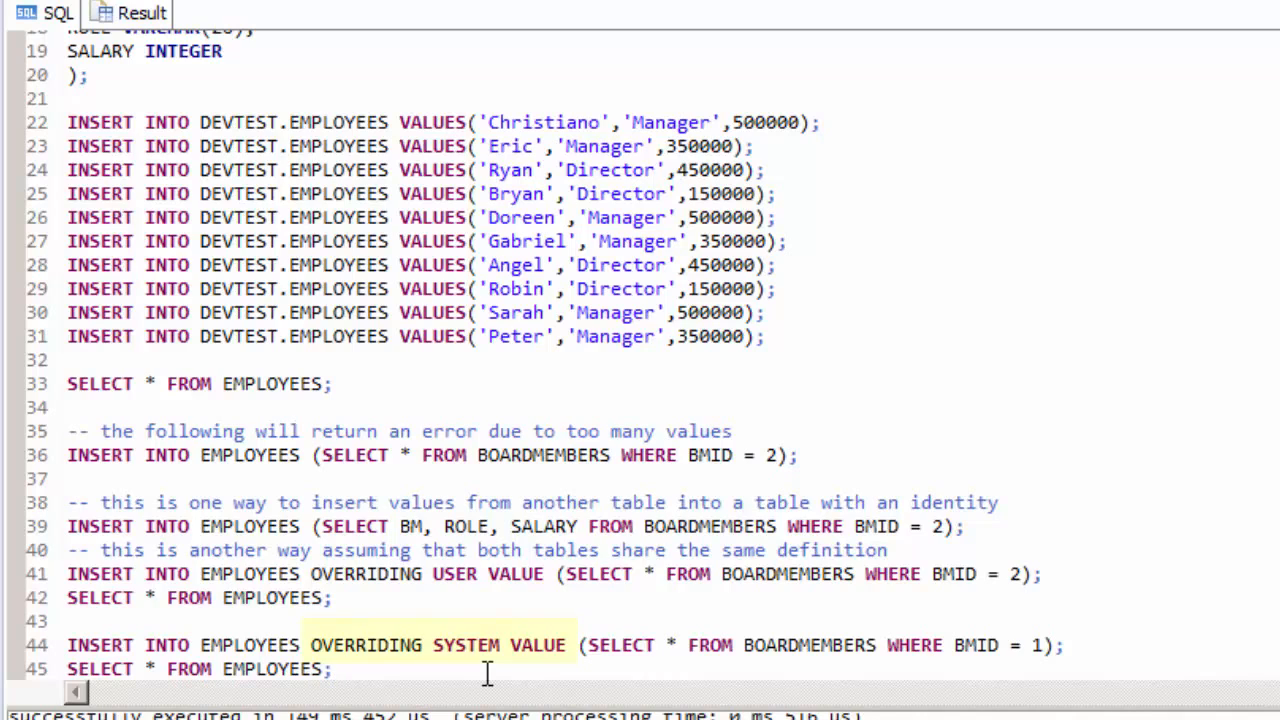
pyautogui.doubleClick(436, 644)
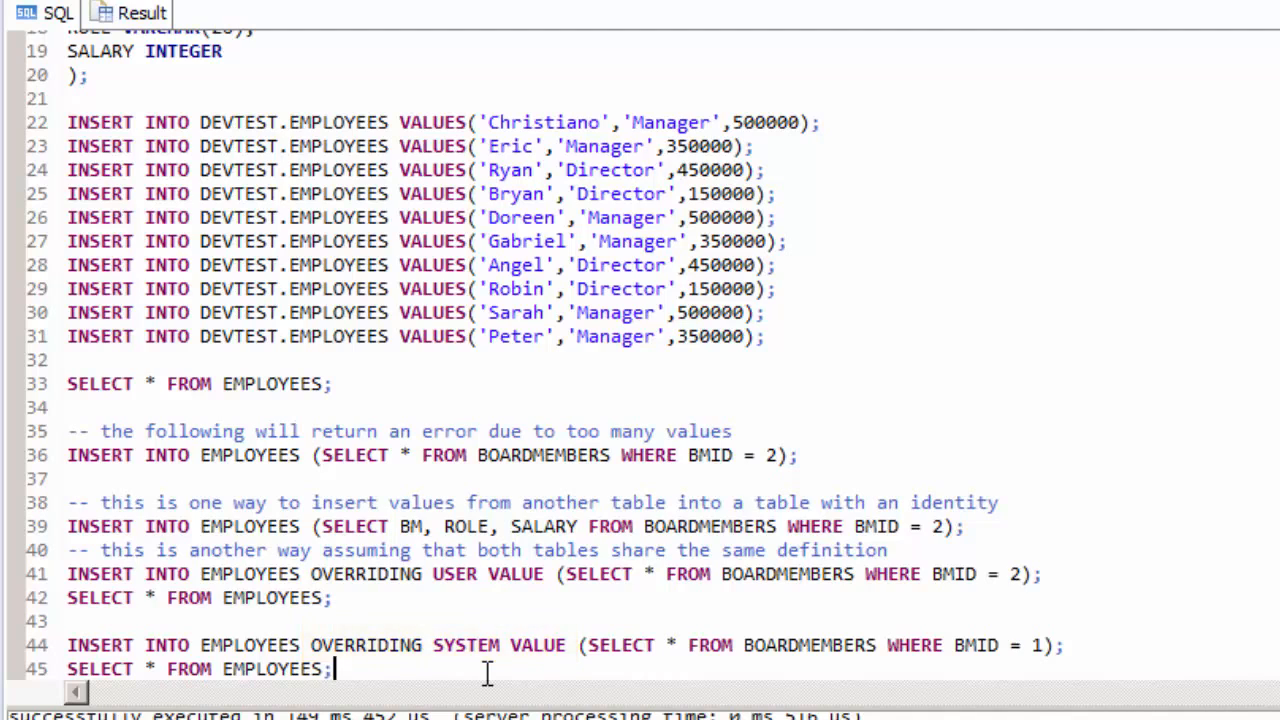
pyautogui.moveTo(68, 644); pyautogui.dragTo(336, 668)
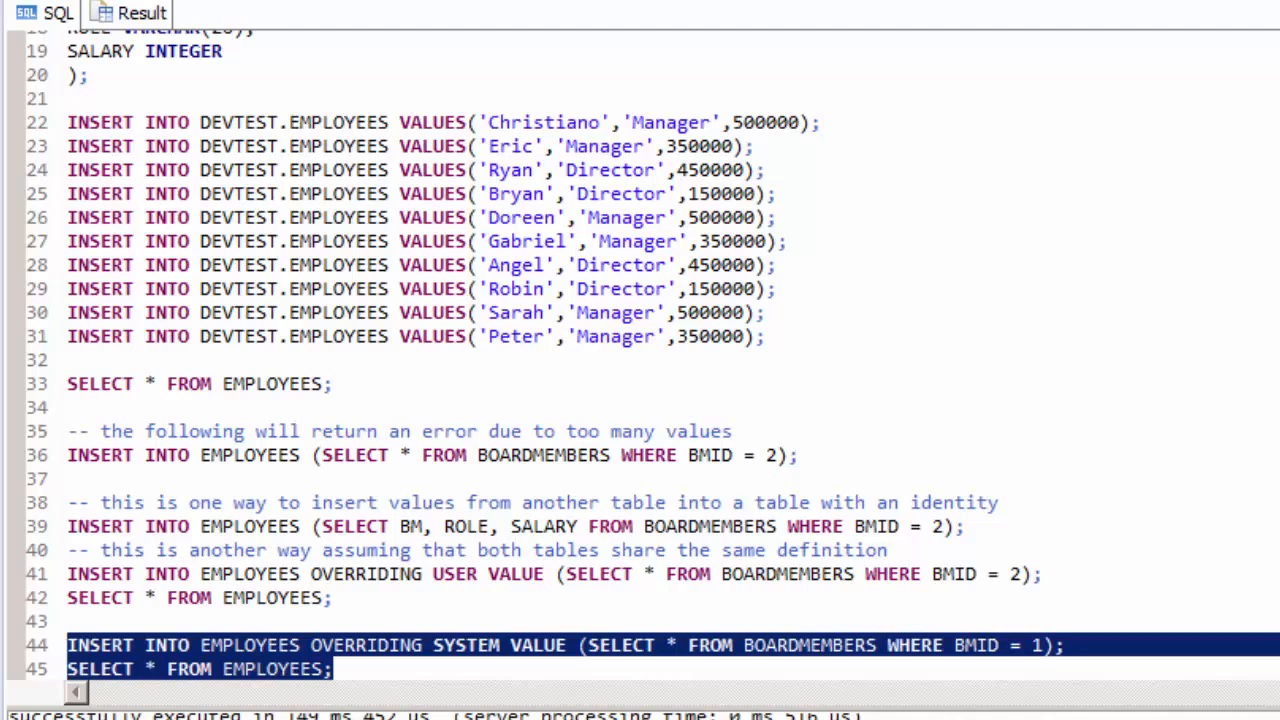
pyautogui.click(142, 12)
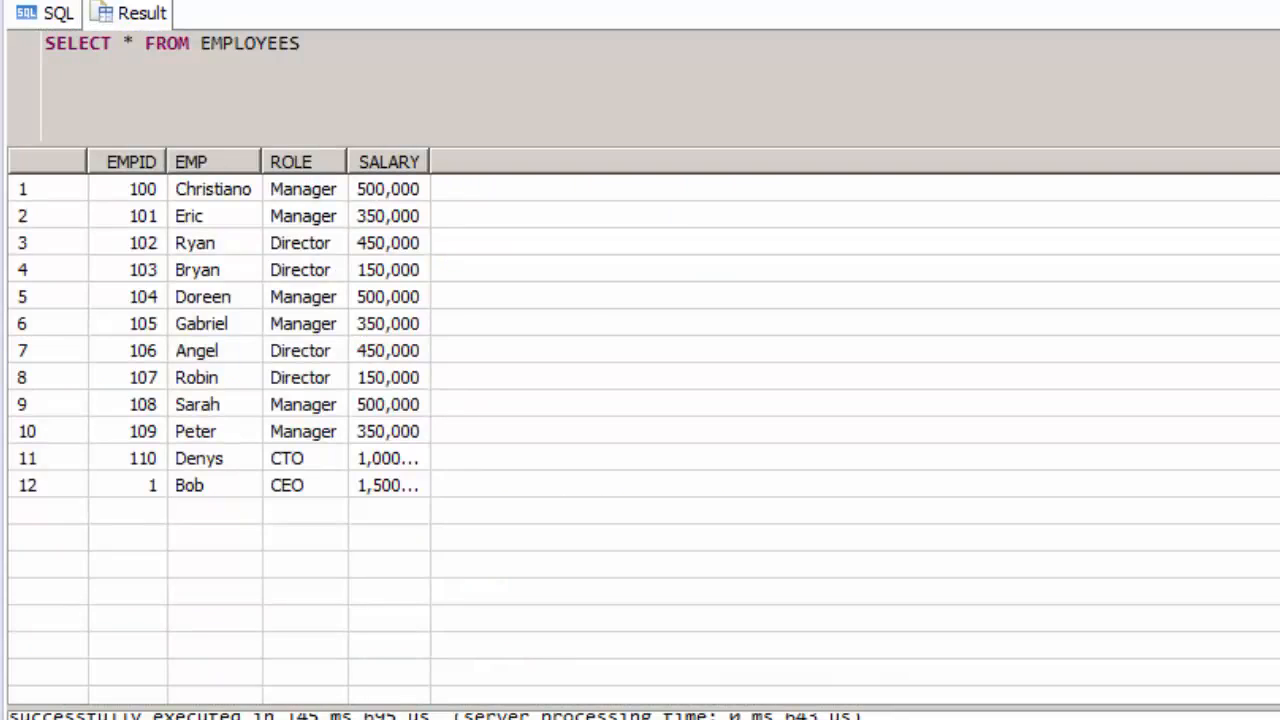